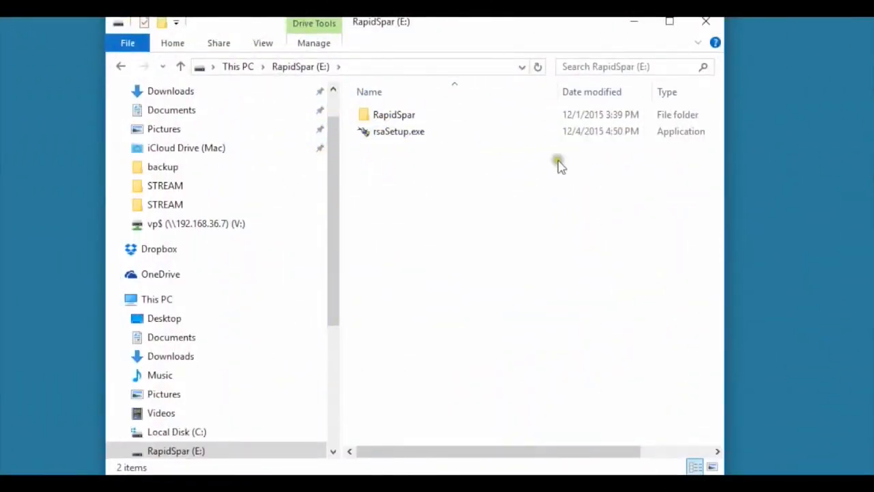
Launch rsaSetup.exe, confirm the license details and update RapidSpar software and firmware.
double_click(399, 131)
type("VP.DeepSpar.RS")
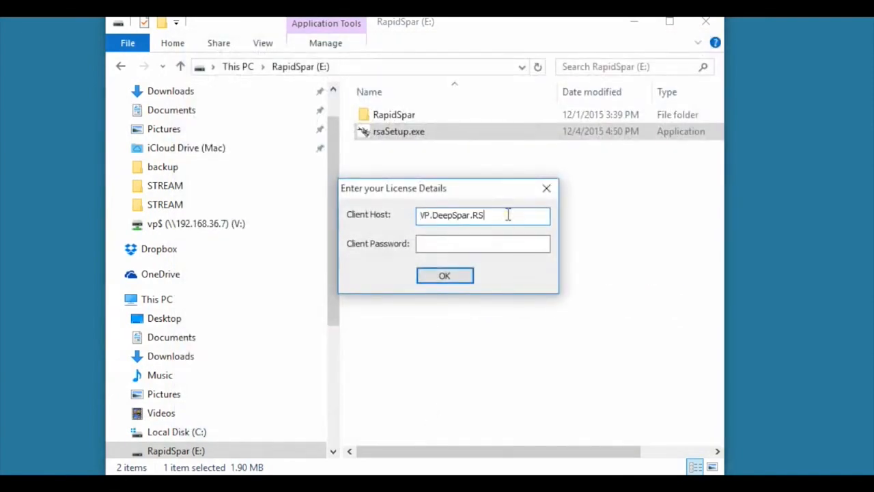
left_click(445, 276)
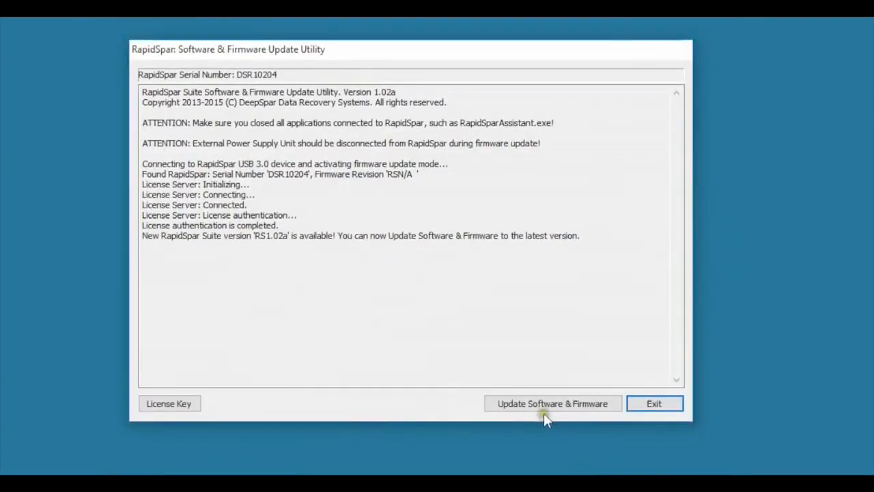
left_click(551, 403)
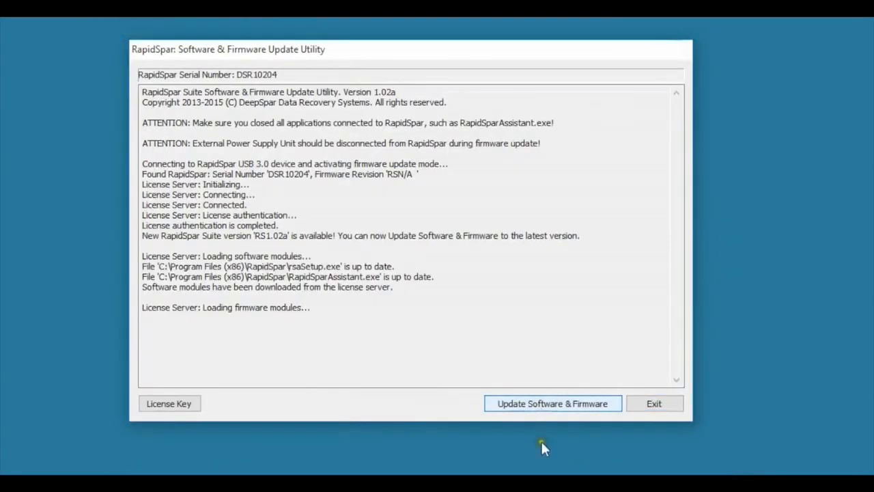
left_click(552, 403)
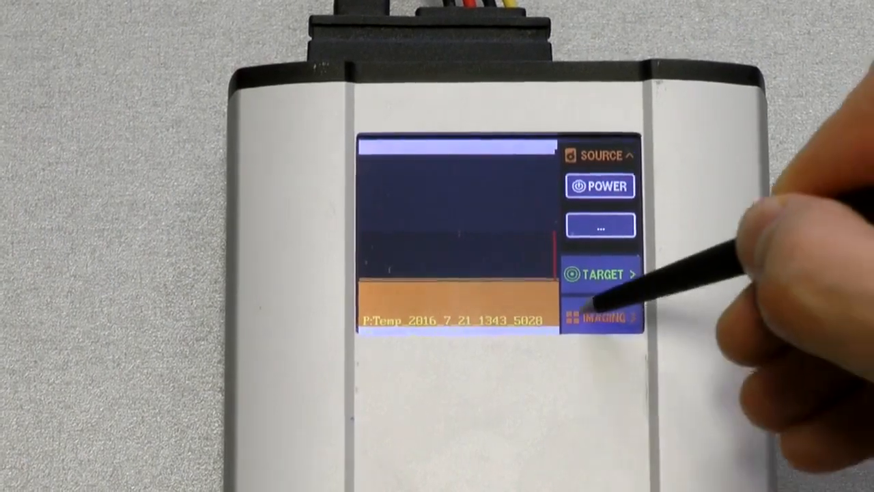
Expand the SOURCE options (POWER, drive) on the RapidSpar touchscreen.
left_click(601, 316)
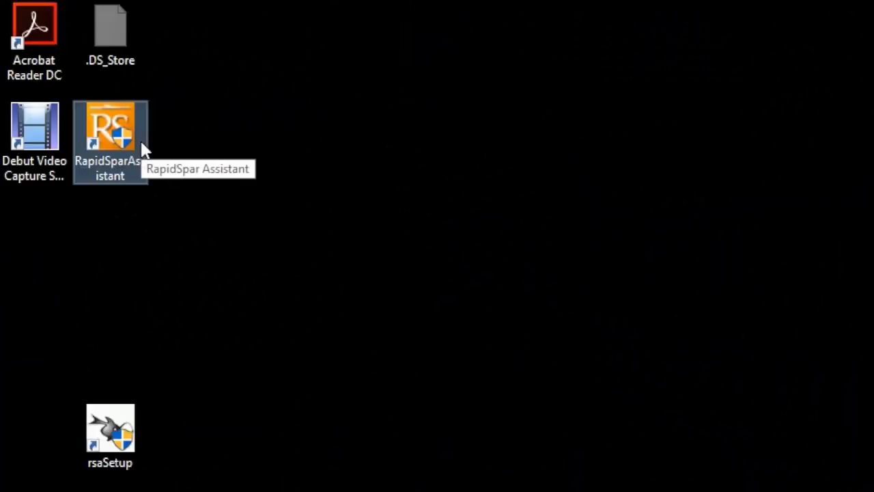
Start a new recovery with source set as Hitachi/HGST SATA hard drive and run diagnostics.
double_click(109, 126)
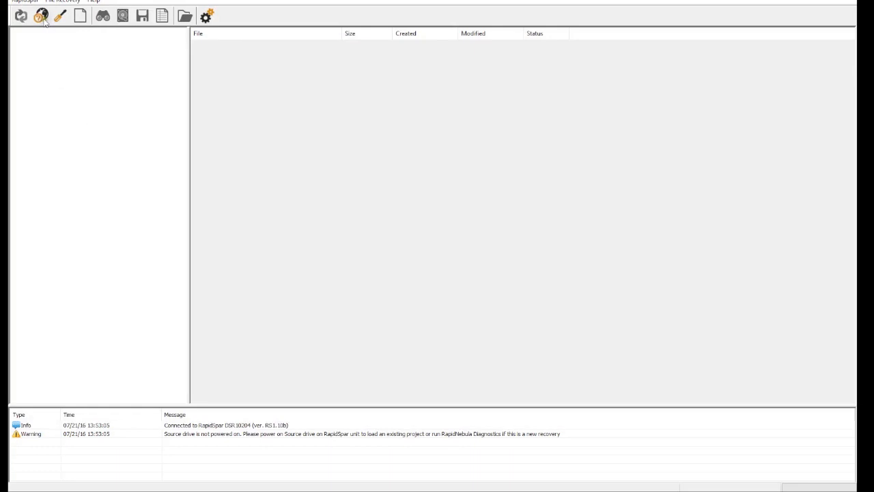
left_click(41, 17)
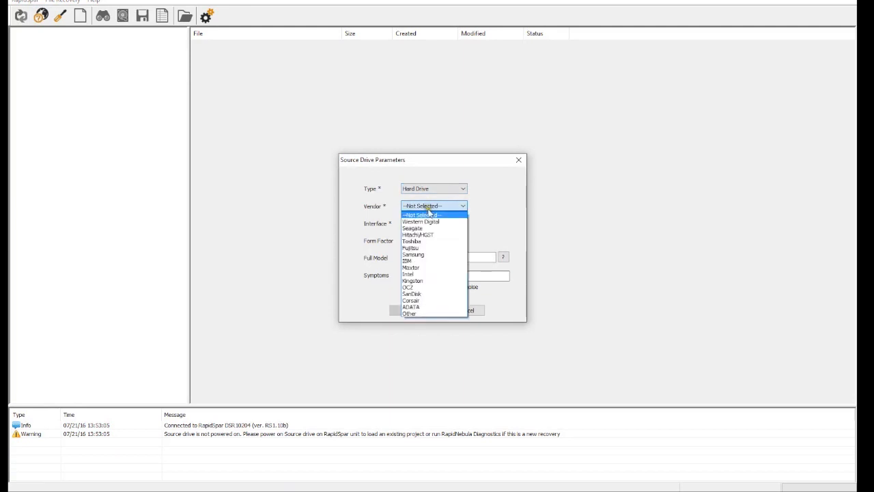
left_click(418, 235)
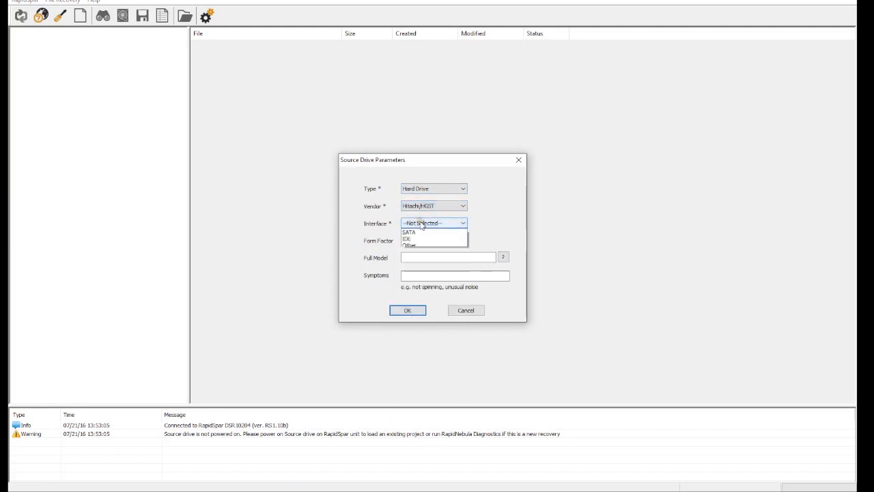
left_click(408, 232)
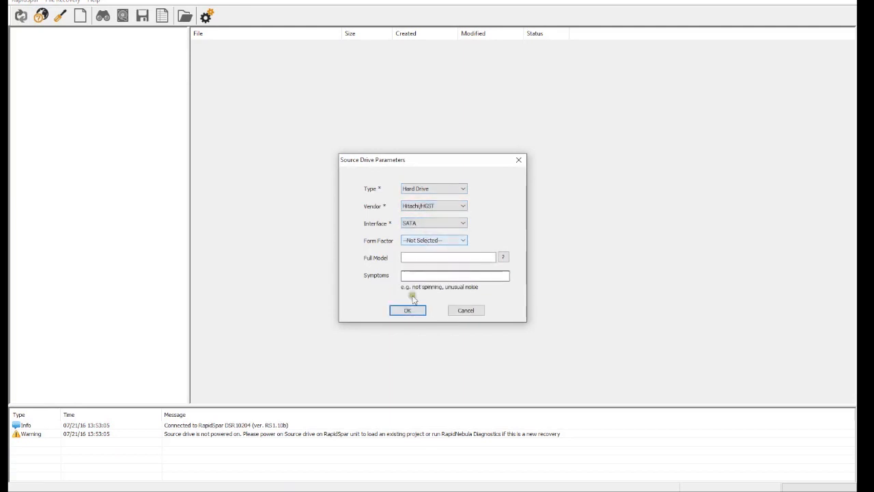
left_click(407, 310)
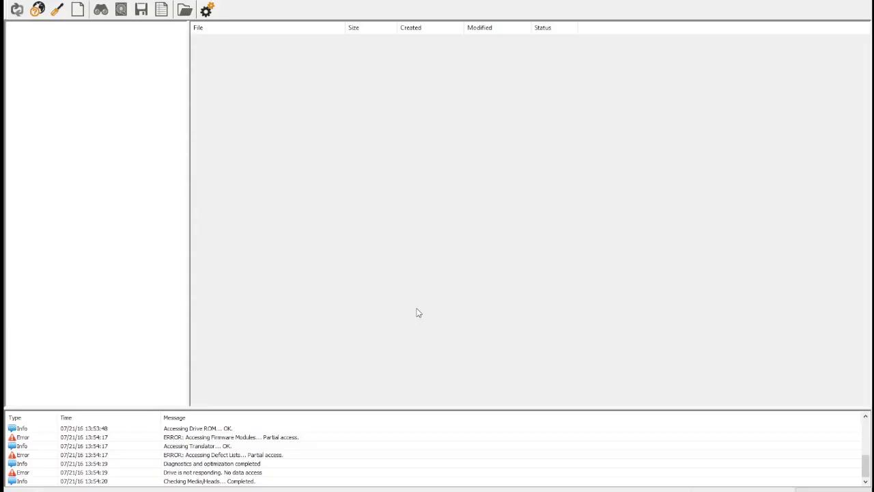
Acknowledge the drive-not-responding error and apply Level 1 RAM-only firmware repair.
left_click(205, 472)
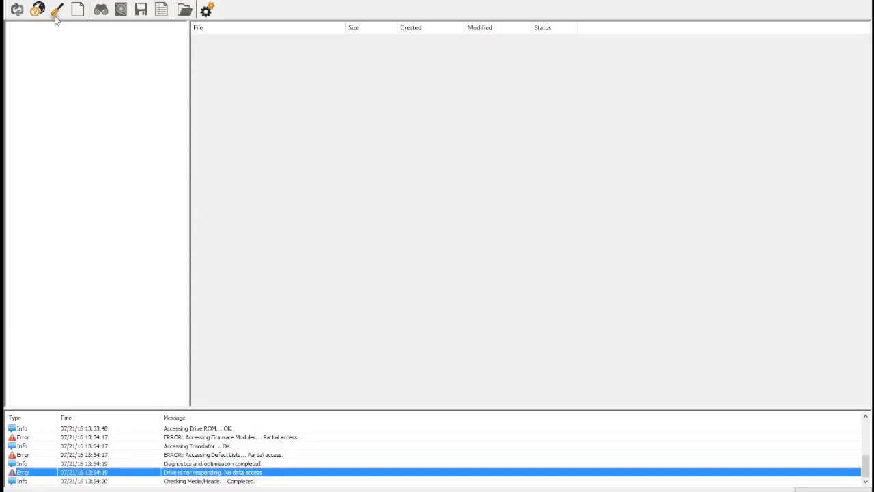
left_click(58, 9)
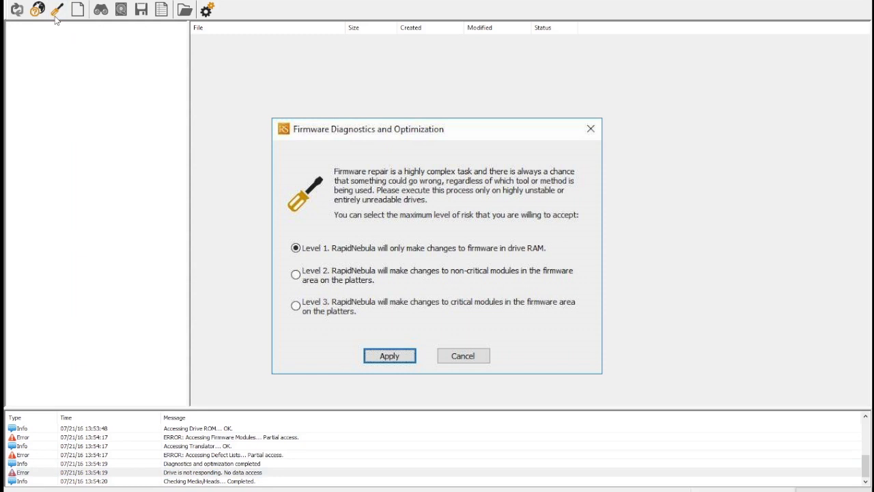
mouse_move(56, 19)
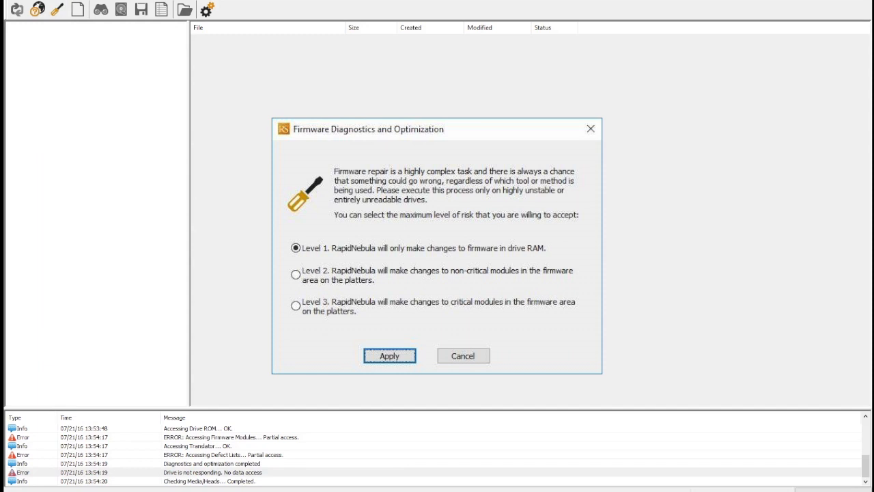
left_click(389, 355)
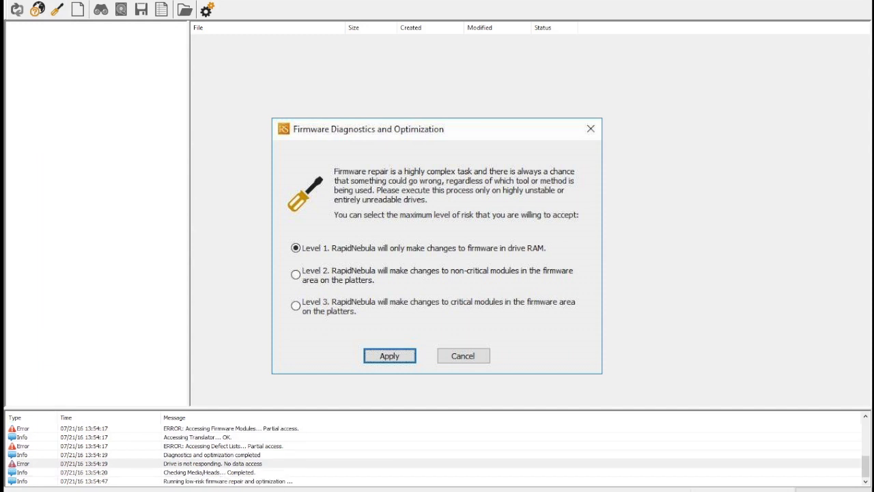
left_click(389, 355)
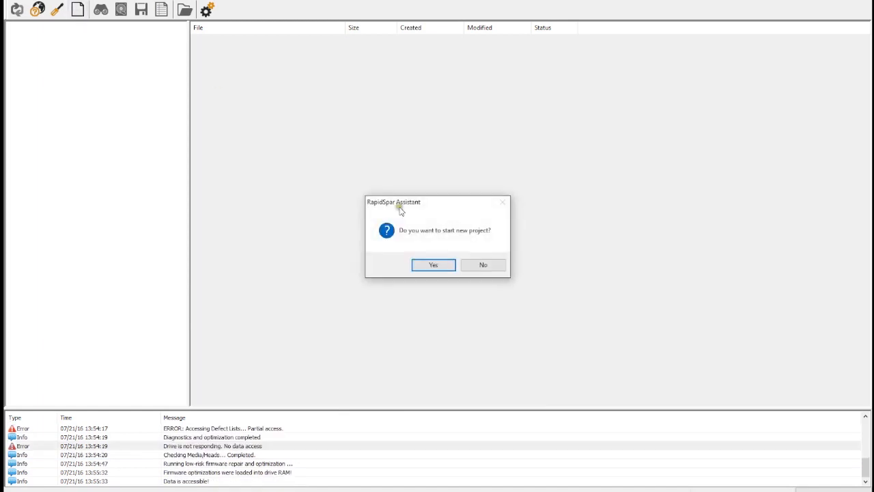
Answer Yes to start a new project listing the drive's NTFS partitions.
left_click(433, 265)
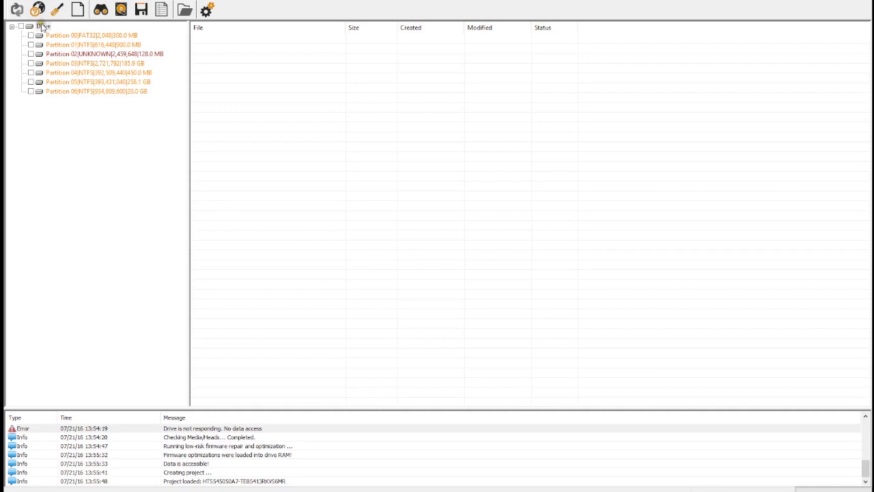
mouse_move(43, 28)
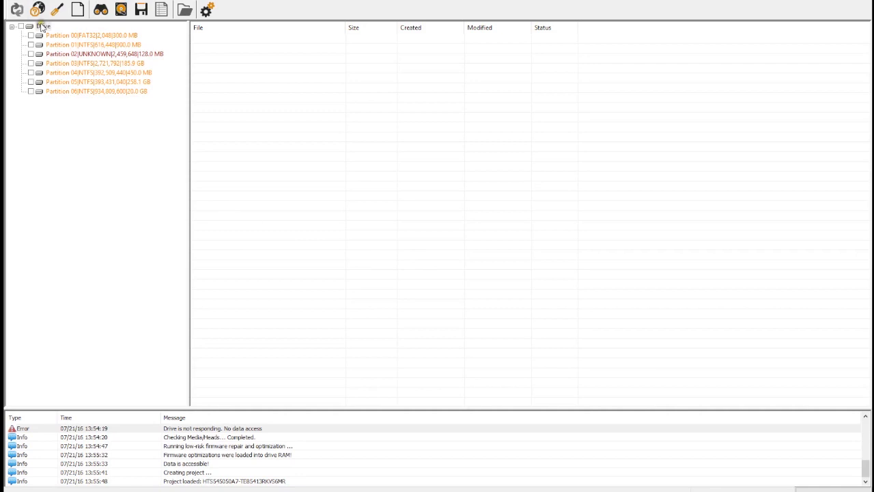
Load the file tree of the 185.9 GB NTFS Partition 03 from its context menu.
right_click(44, 26)
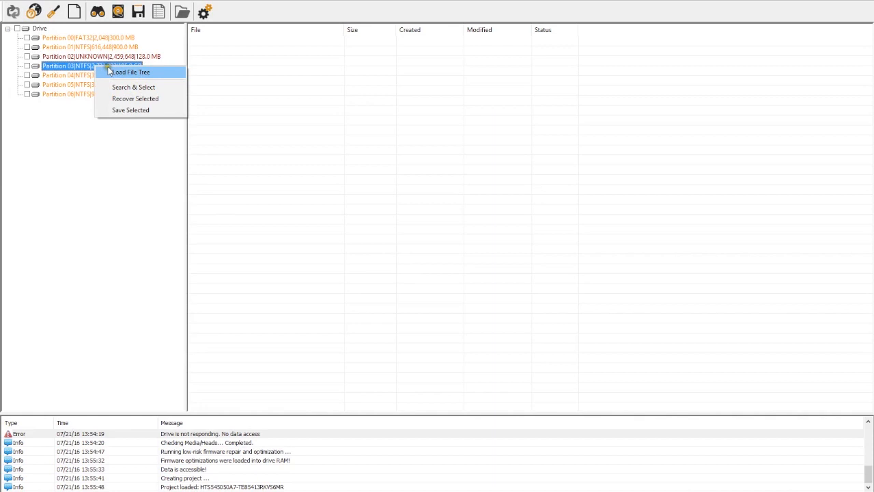
left_click(131, 71)
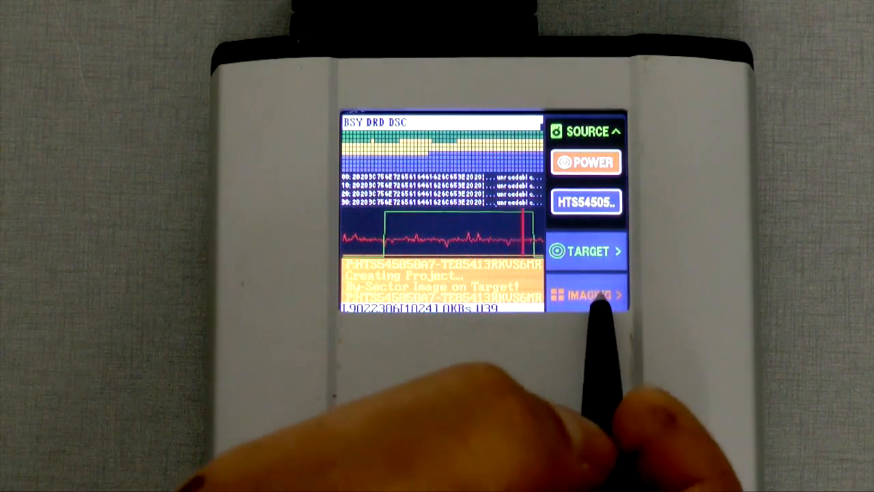
Expand IMAGING on the touchscreen and choose the BALANCED imaging mode.
left_click(588, 295)
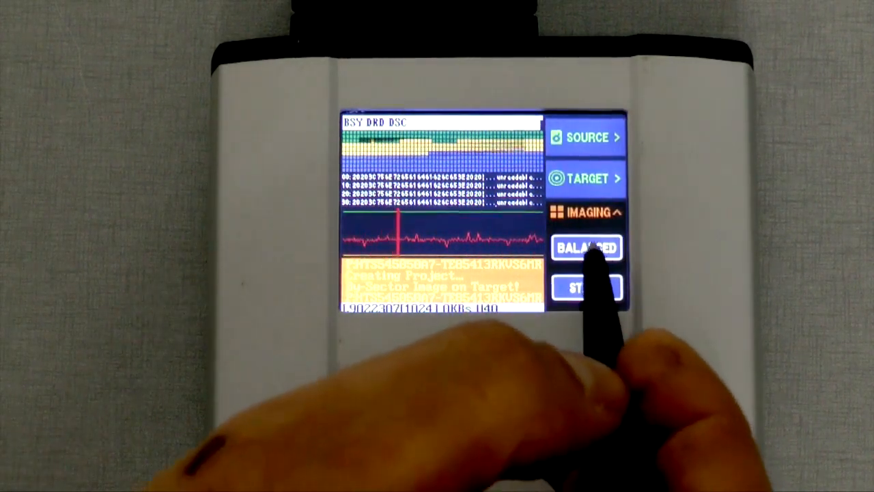
left_click(588, 247)
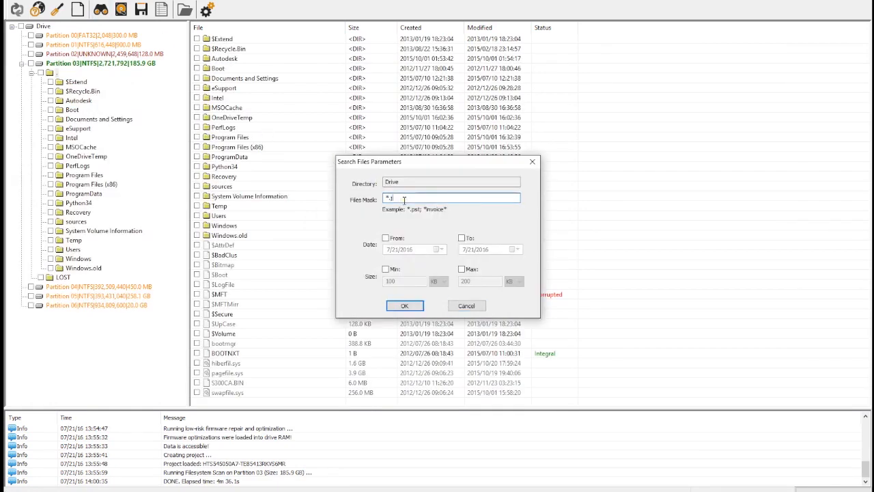
Recover the checked Users files with 'Skip files with bad sectors' unchecked, skipping the stalled file.
left_click(405, 305)
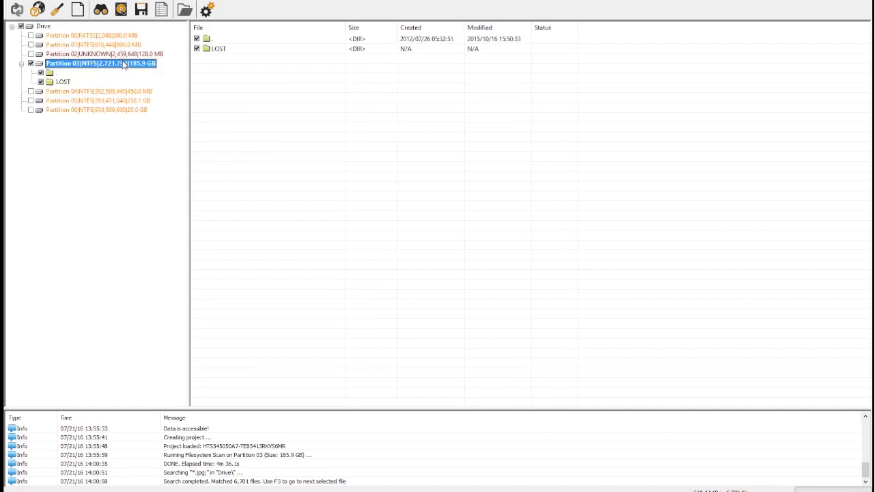
left_click(22, 63)
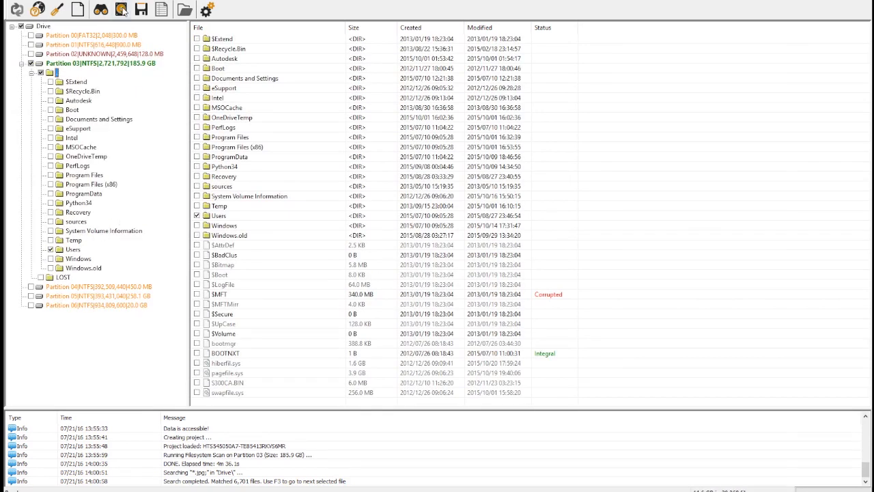
left_click(120, 10)
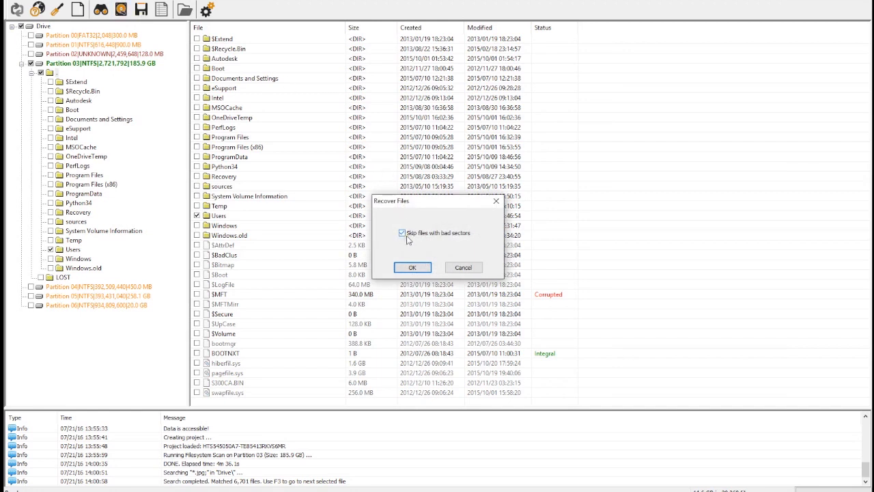
left_click(402, 232)
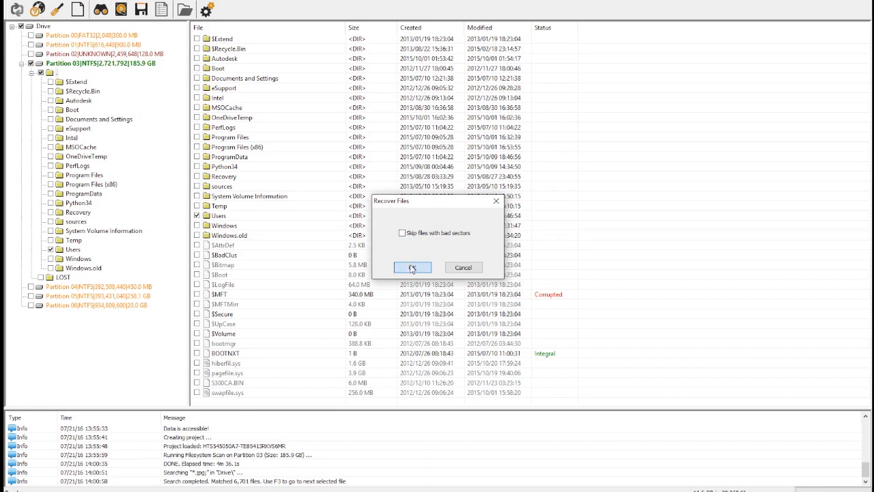
left_click(412, 266)
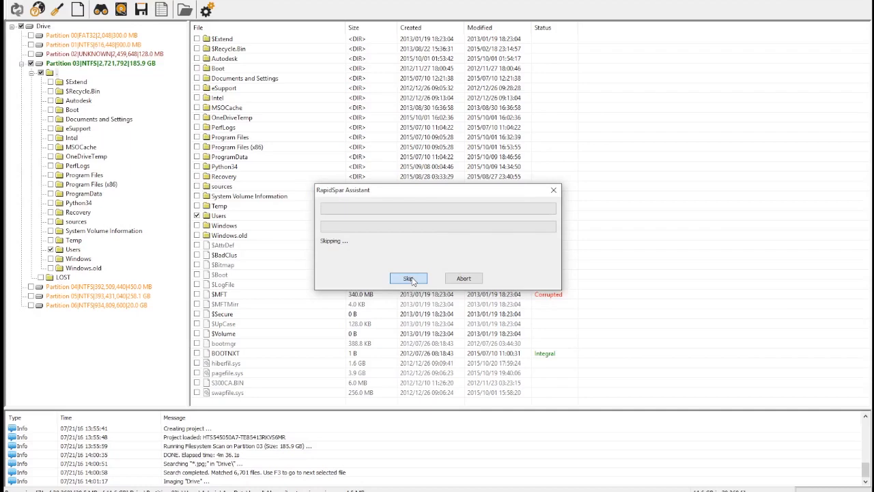
left_click(407, 278)
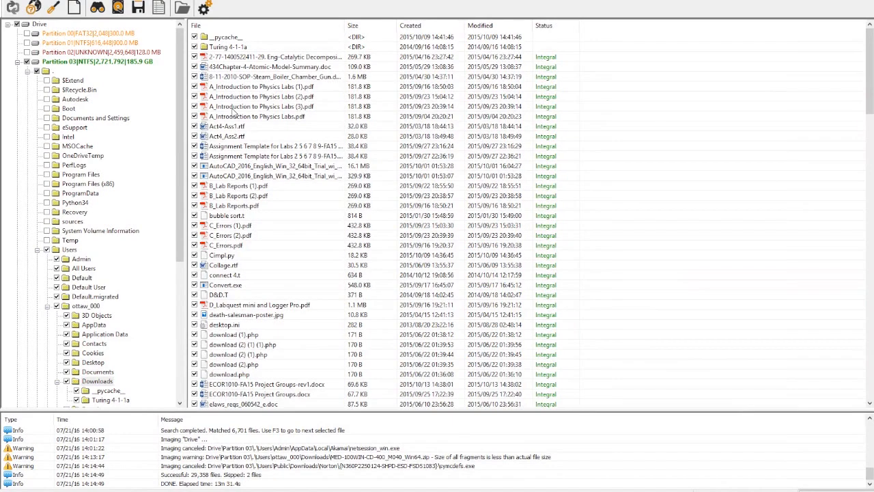
Review the recovered files' Integral/Corrupted status column, then begin a New Project.
scroll("down", 3)
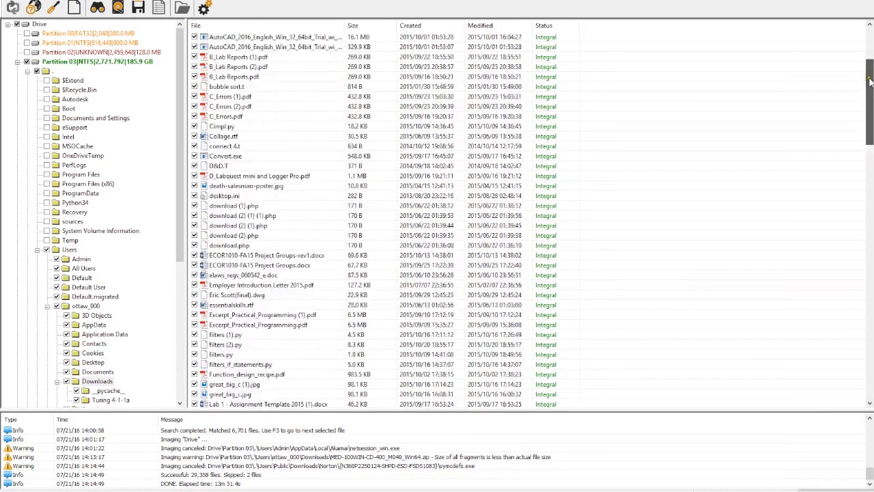
scroll("down", 3)
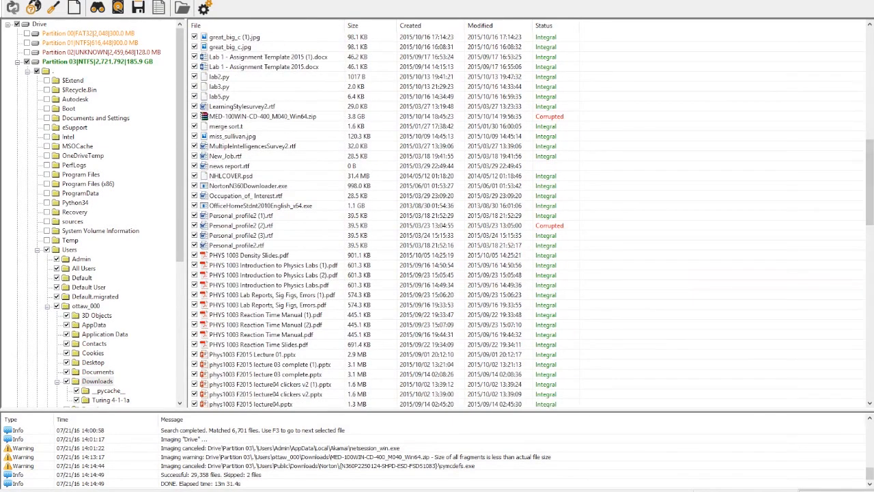
scroll("down", 3)
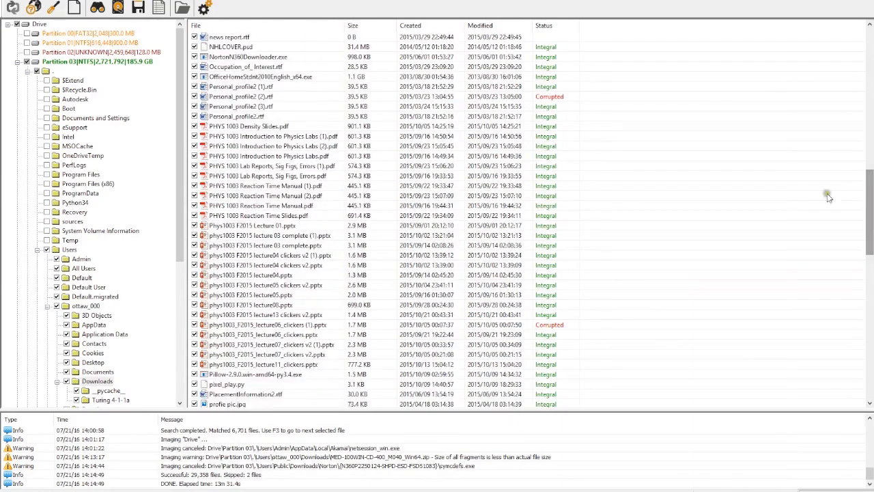
left_click(241, 87)
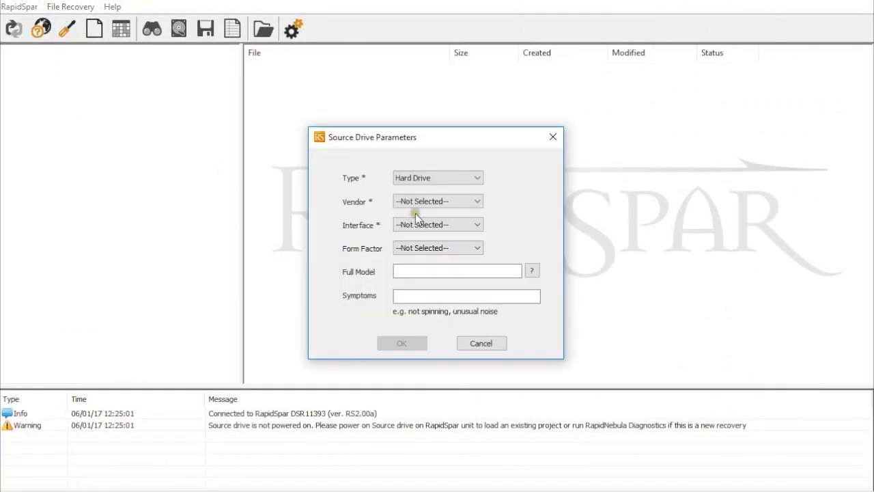
Choose the WD vendor in Source Drive Parameters for the new project.
left_click(402, 343)
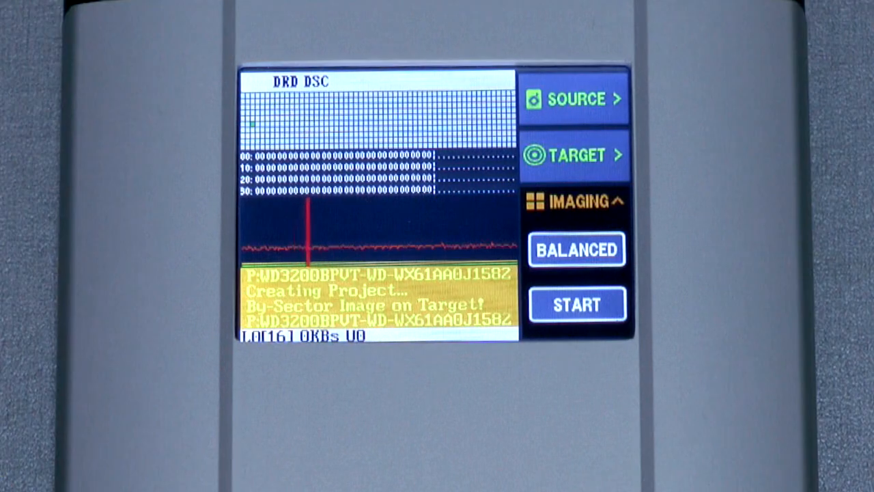
Image the source drive sector by sector in SKIP BADS mode until it reaches 100%.
left_click(577, 249)
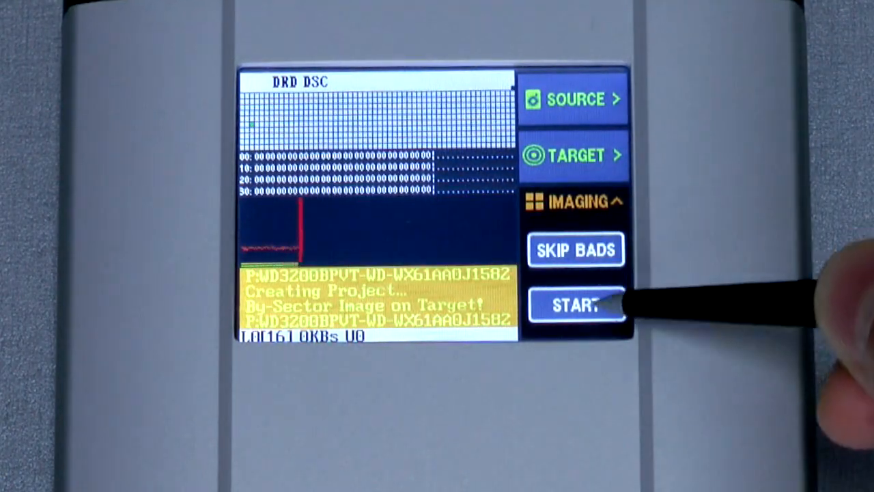
left_click(576, 305)
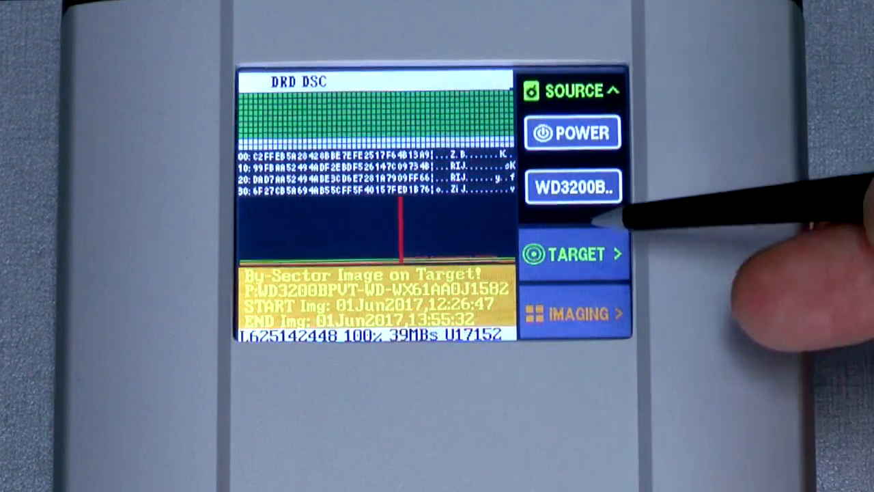
left_click(574, 254)
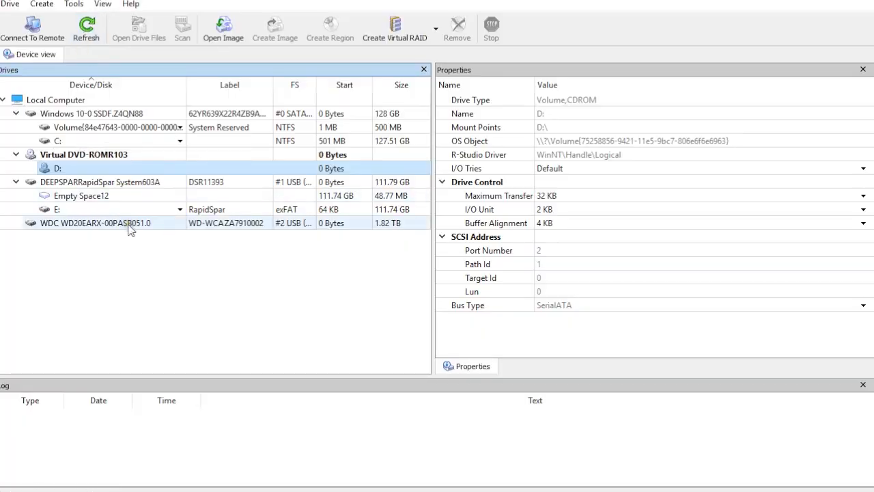
Scan the entire 1.82 TB WDC WD20EARX drive at full size.
left_click(95, 222)
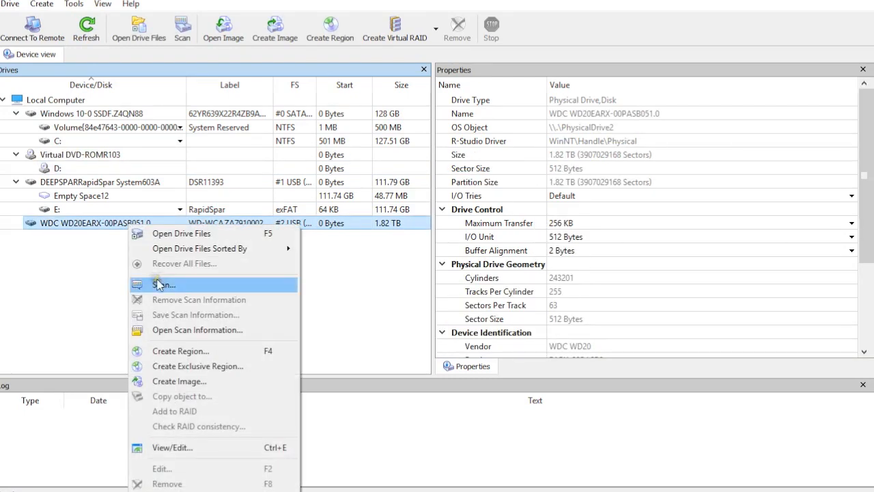
left_click(164, 284)
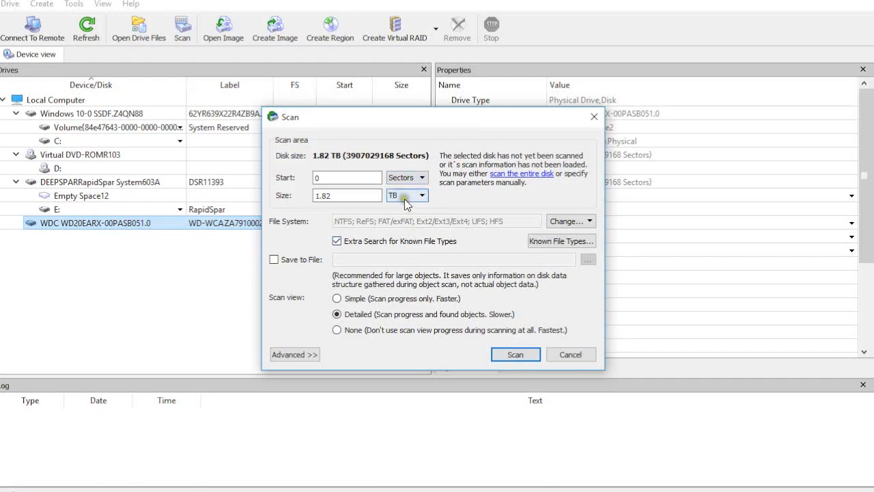
left_click(515, 353)
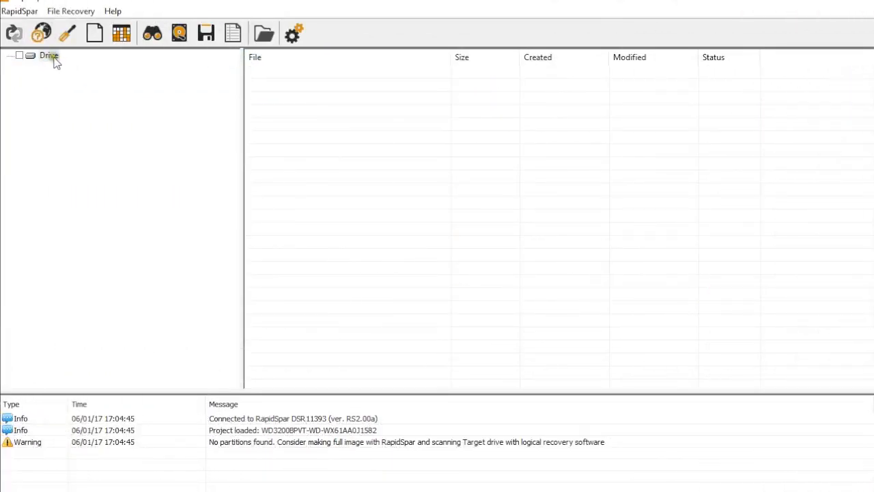
Reset Error/Skipped sectors 0 to 625,142,448 on the whole drive to Unprocessed.
left_click(49, 55)
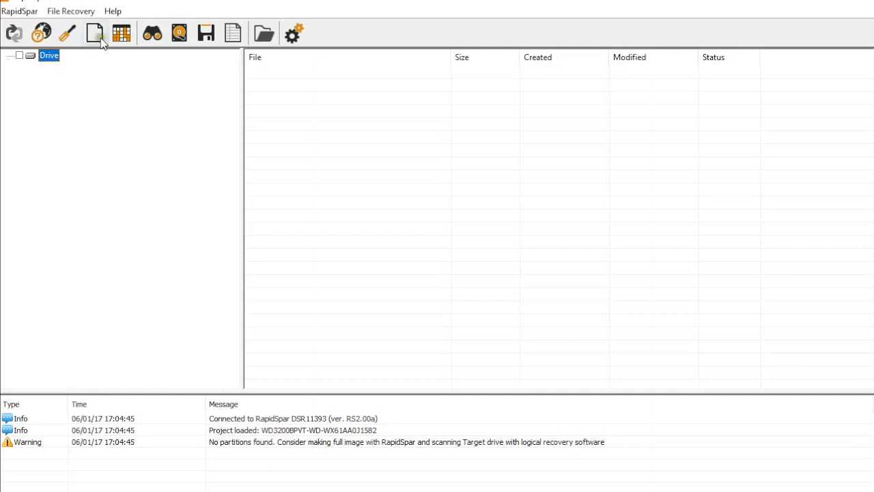
left_click(120, 33)
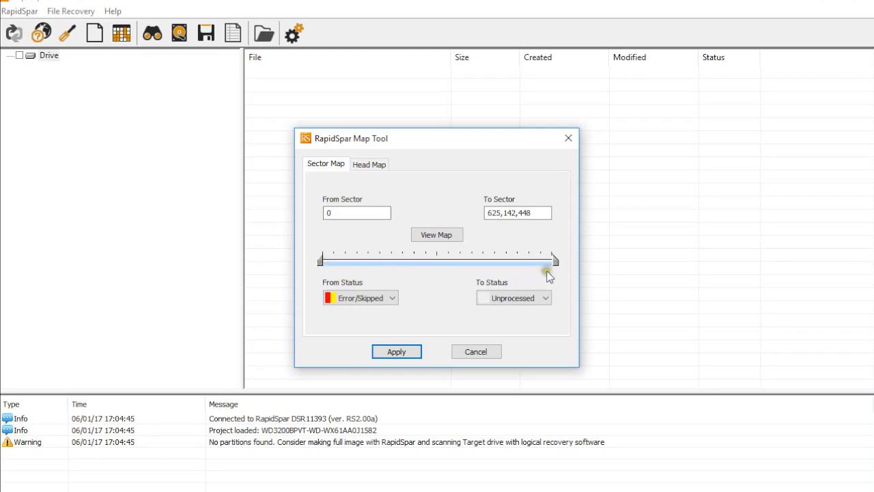
left_click(361, 298)
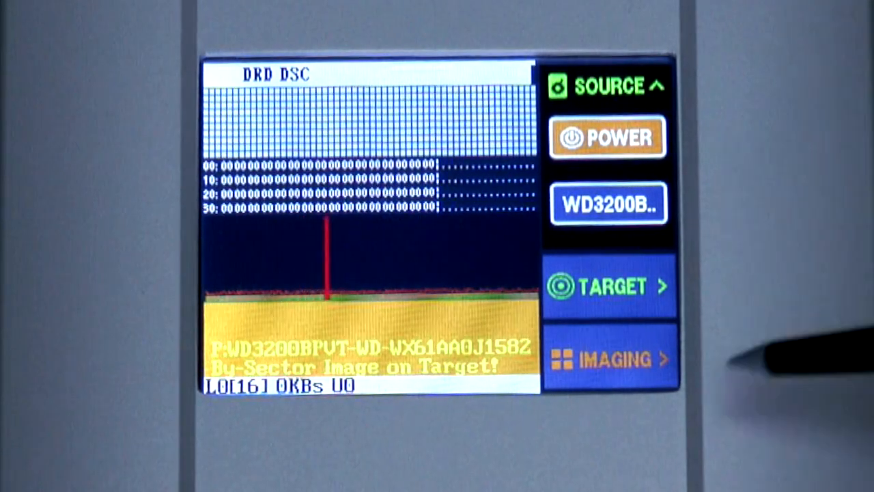
Power the source drive back up from the SOURCE menu for another pass.
left_click(608, 358)
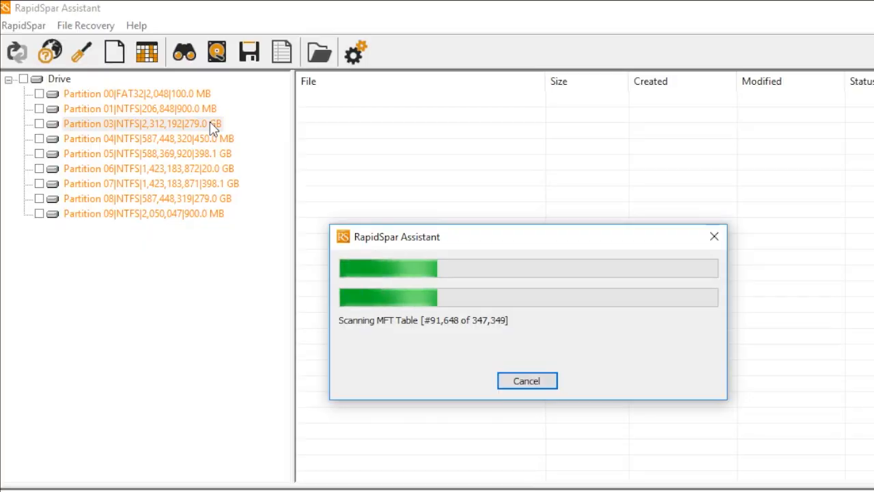
Cancel the Partition 03 MFT scan and start building the drive's head map.
left_click(527, 380)
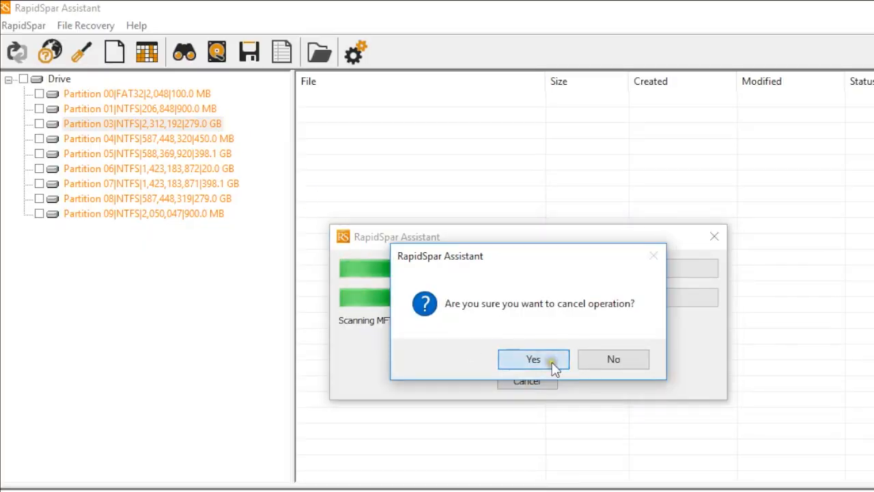
left_click(532, 359)
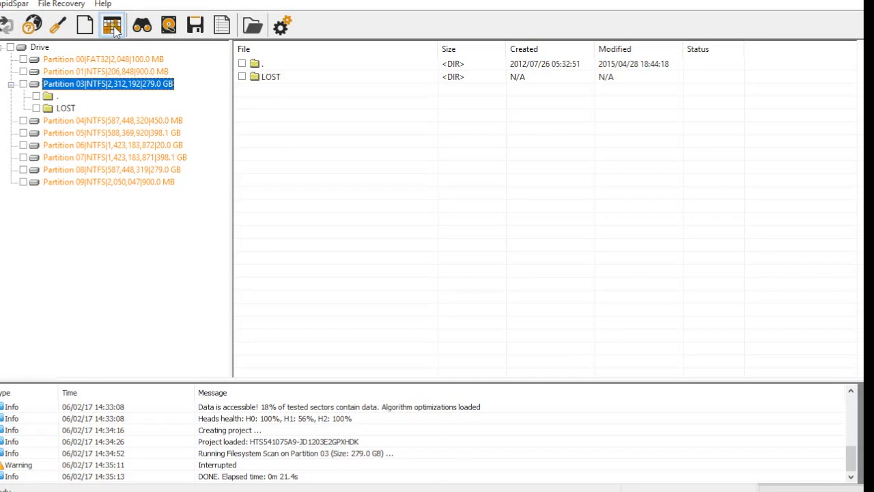
left_click(112, 25)
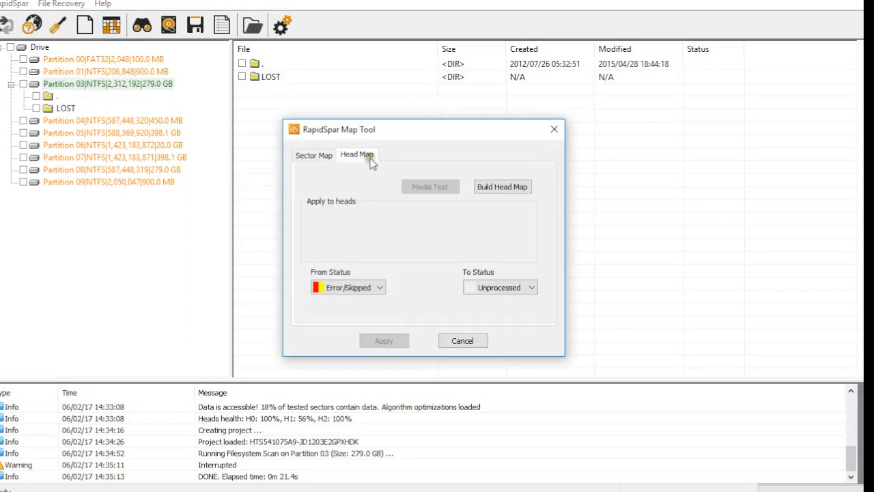
left_click(502, 186)
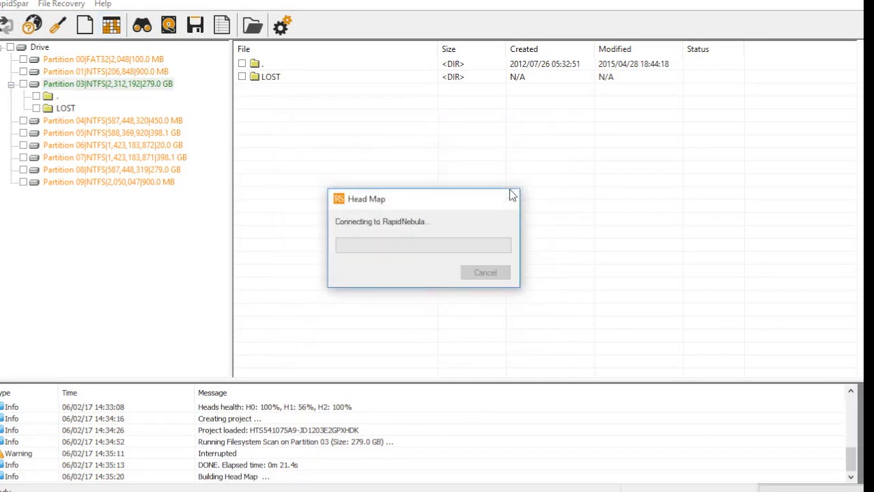